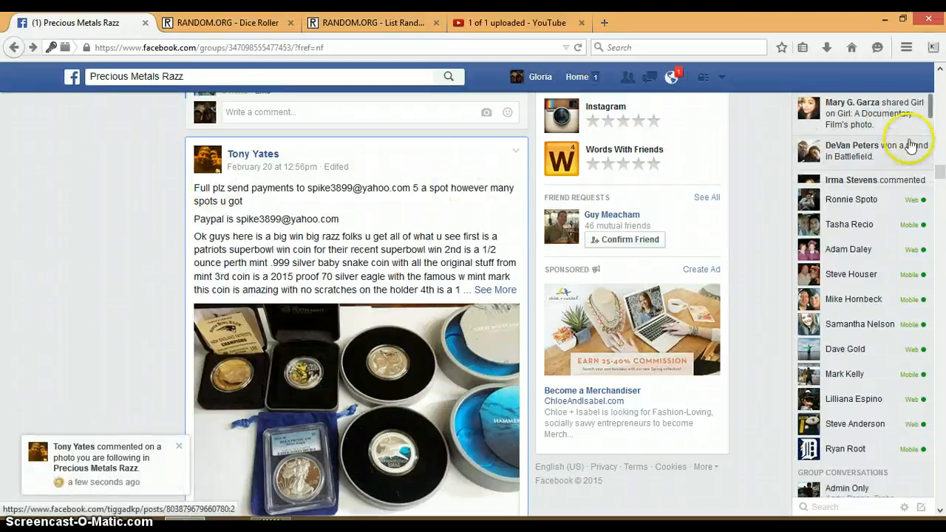
Comment LIVE on the silver coin raffle spot post in the group feed
{"action": "scroll", "scroll_direction": "down", "scroll_amount": 3}
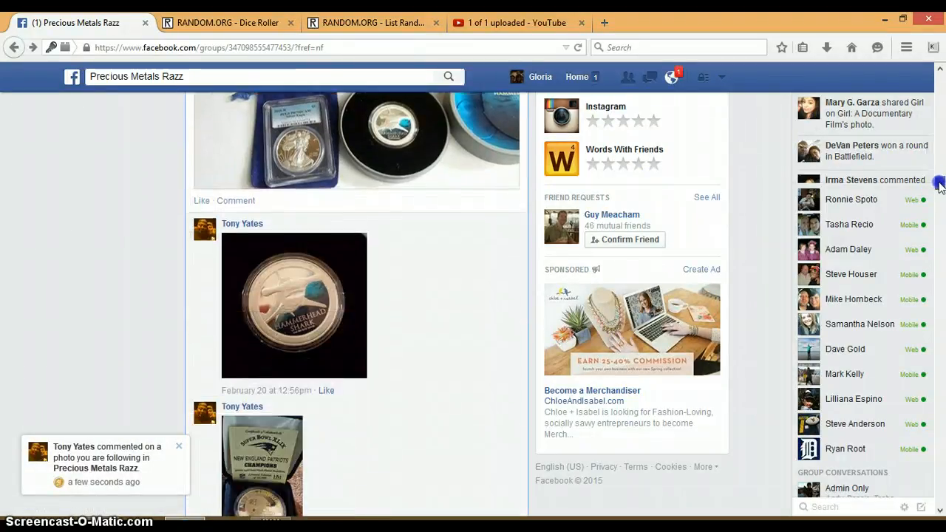
{"action": "scroll", "scroll_direction": "down", "scroll_amount": 3}
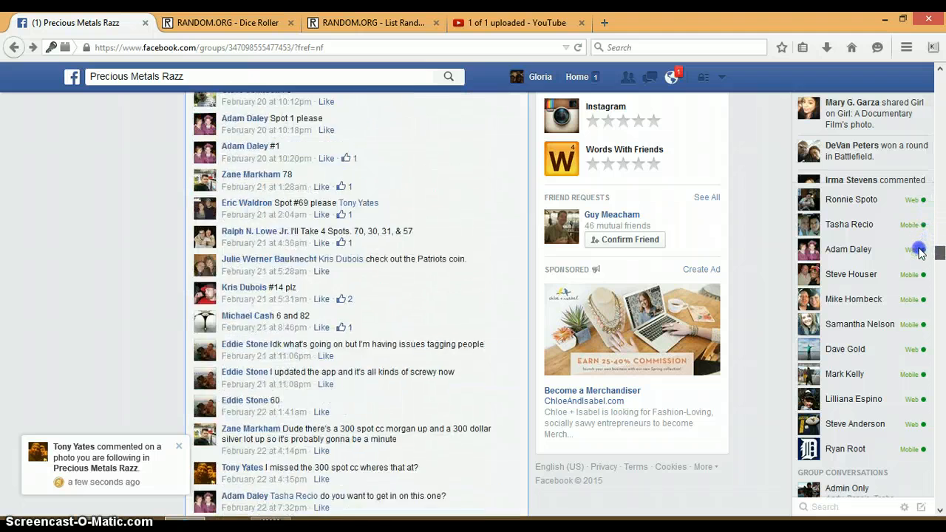
{"action": "scroll", "scroll_direction": "down", "scroll_amount": 3}
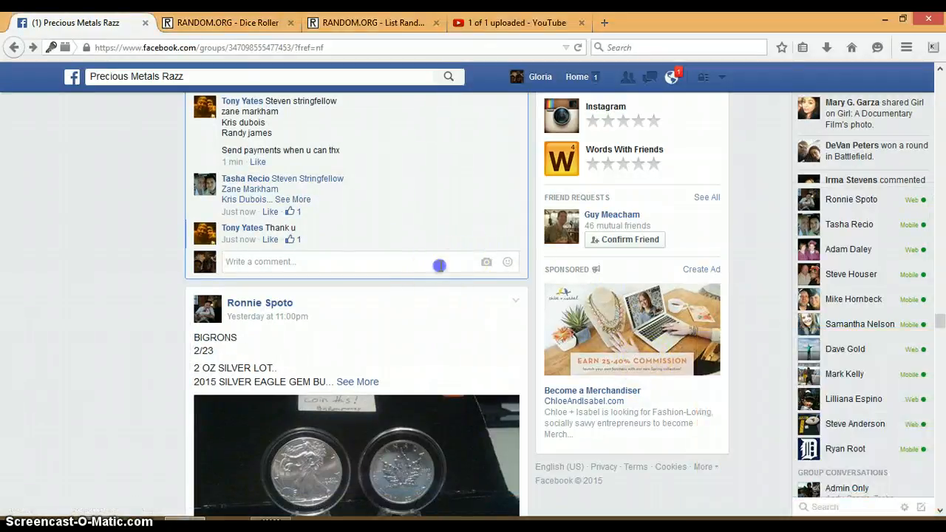
{"action": "type", "text": "LIVE"}
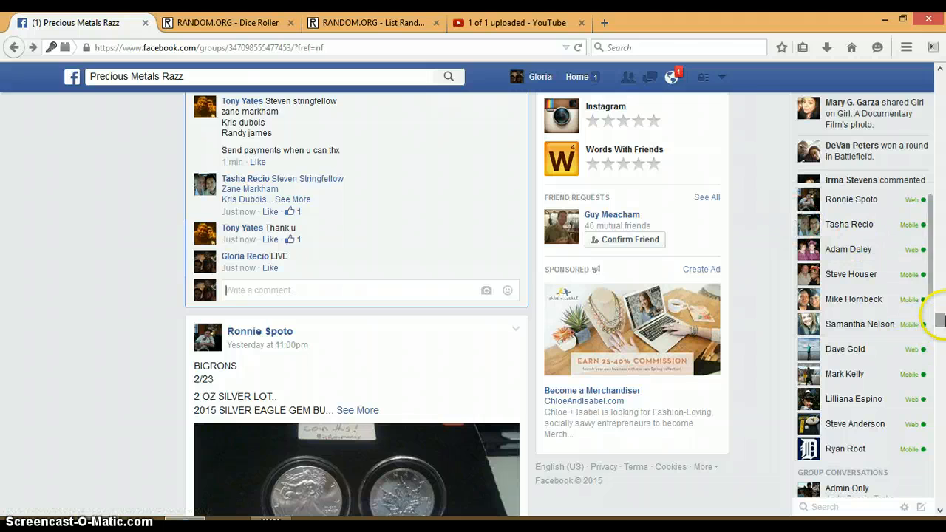
Expand the truncated numbered spot-list comment to show all entries
{"action": "scroll", "scroll_direction": "down", "scroll_amount": 3}
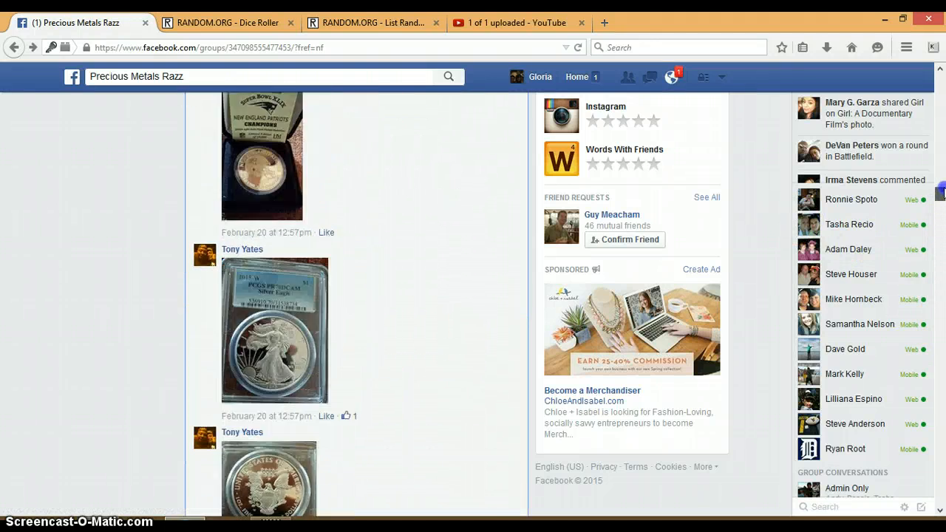
{"action": "scroll", "scroll_direction": "down", "scroll_amount": 3}
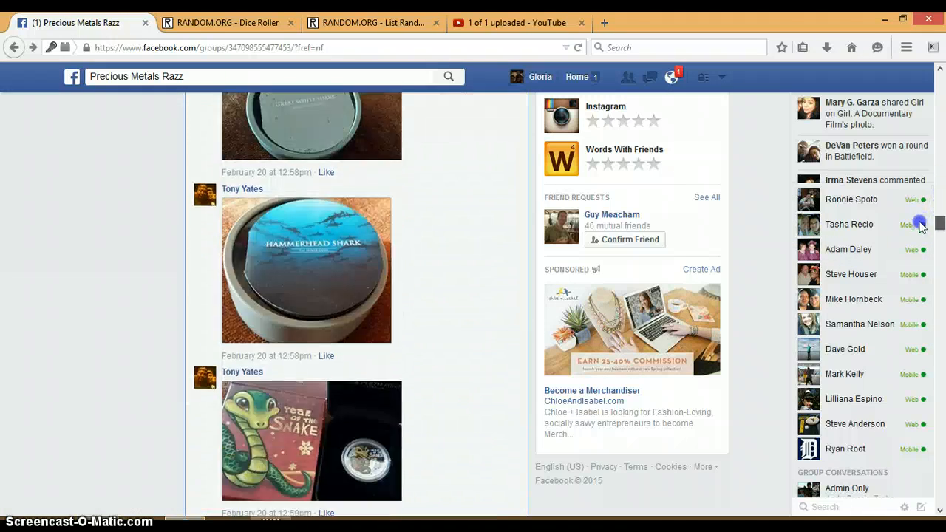
{"action": "scroll", "scroll_direction": "down", "scroll_amount": 3}
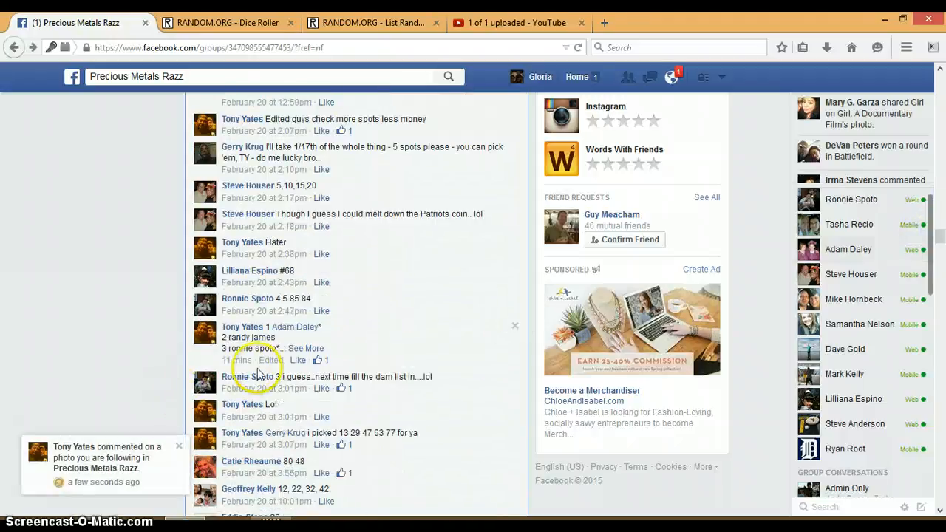
{"action": "left_click", "coordinate": [304, 349]}
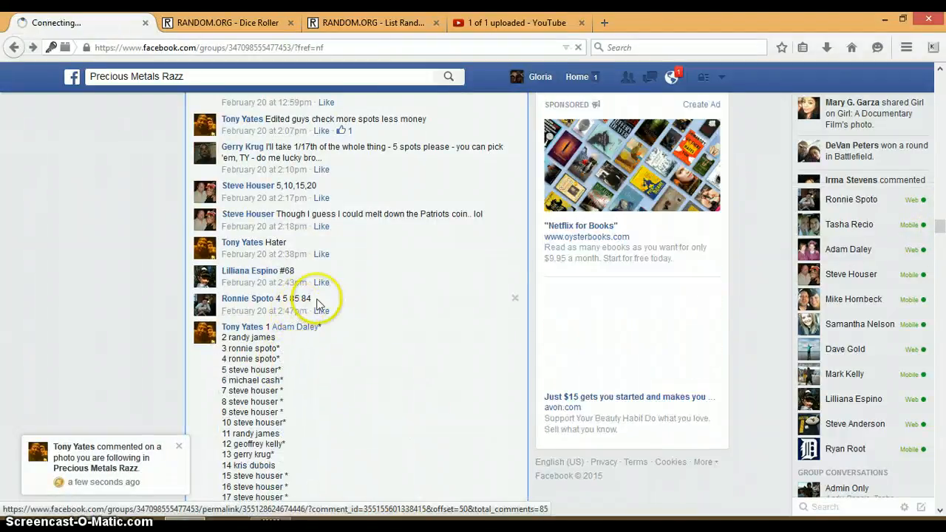
Copy the full spot list from 1 through 85 to the clipboard
{"action": "scroll", "scroll_direction": "down", "scroll_amount": 3}
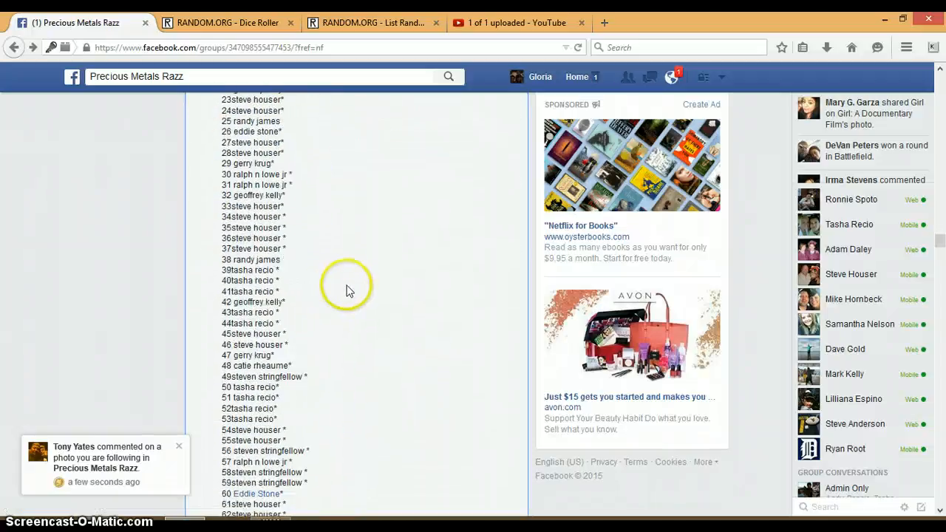
{"action": "scroll", "scroll_direction": "down", "scroll_amount": 3}
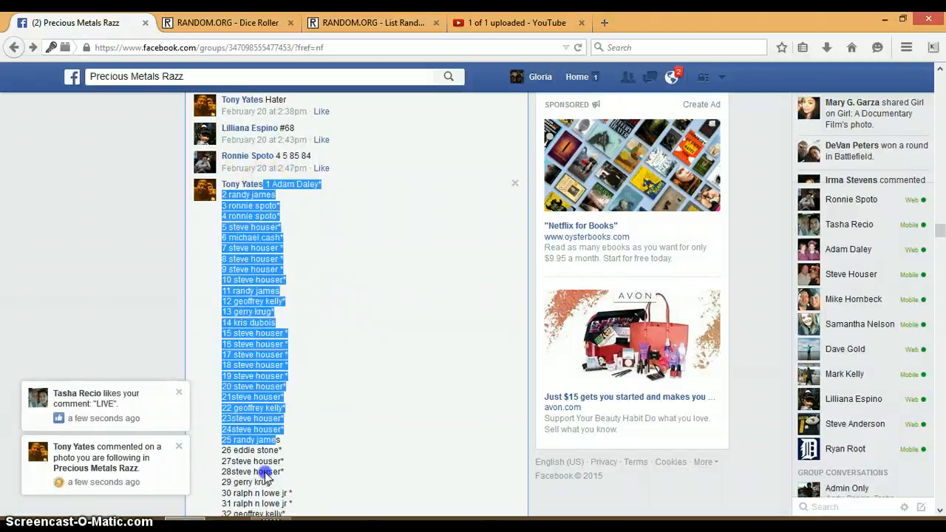
{"action": "scroll", "scroll_direction": "down", "scroll_amount": 3}
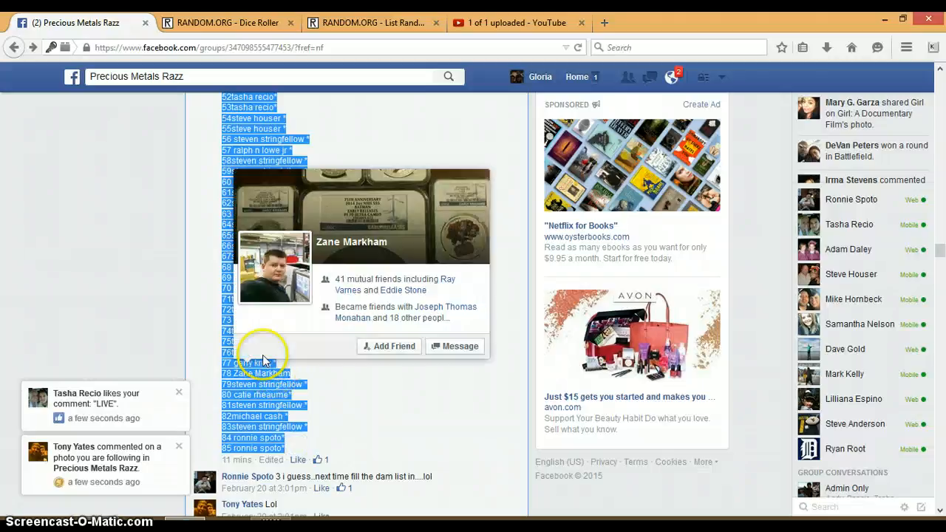
{"action": "right_click", "coordinate": [263, 363]}
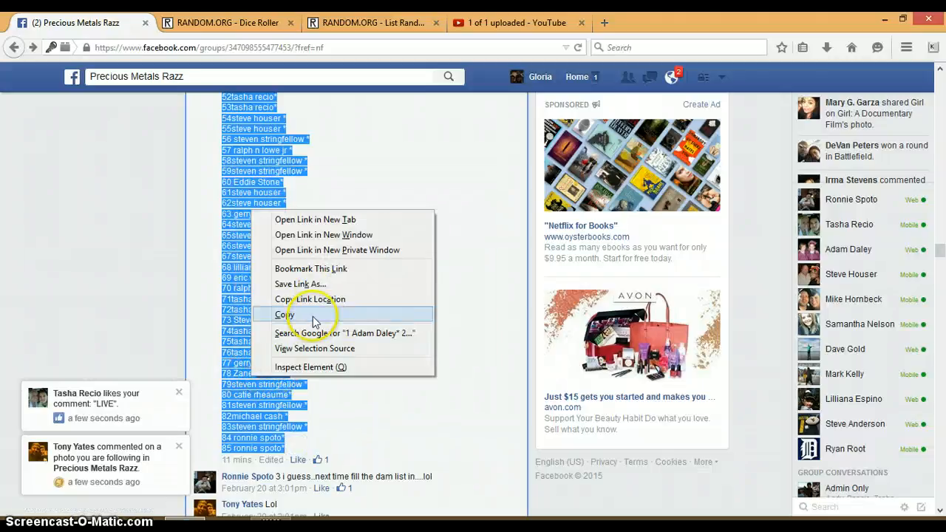
{"action": "left_click", "coordinate": [284, 315]}
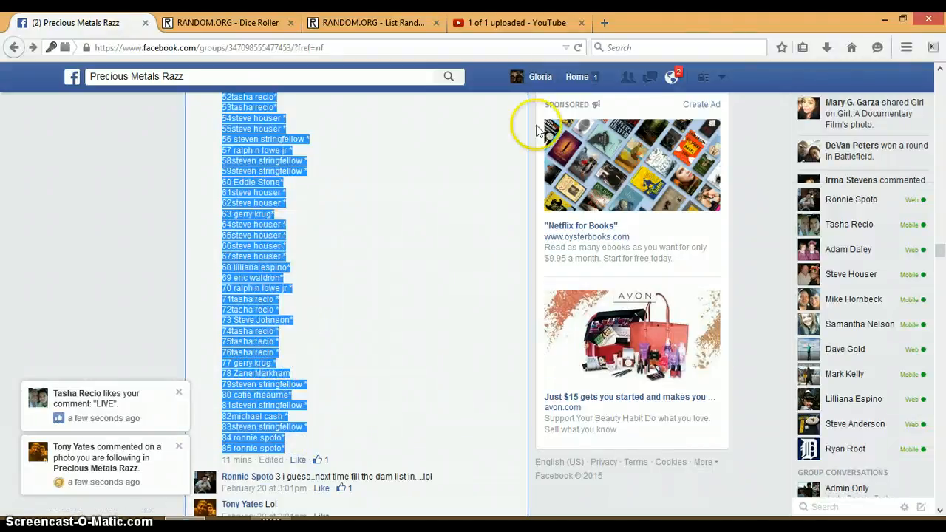
{"action": "left_click", "coordinate": [372, 22]}
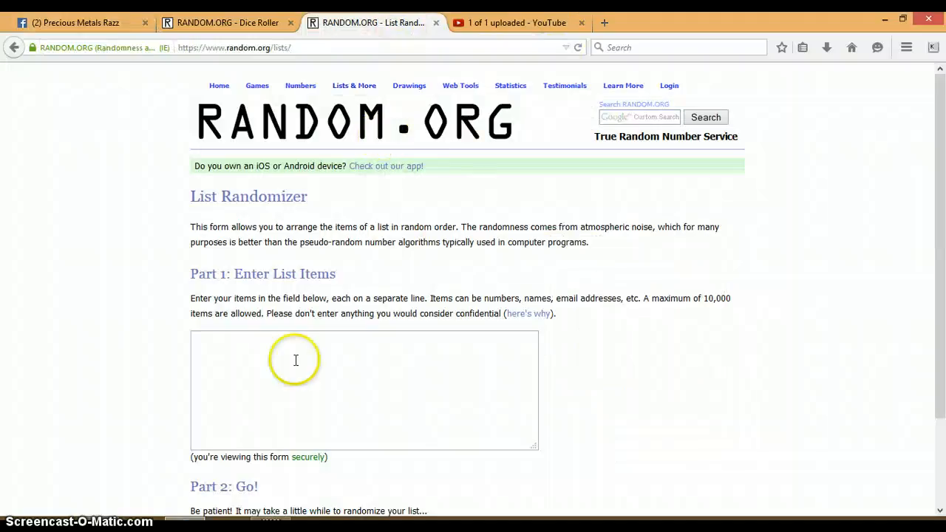
{"action": "right_click", "coordinate": [295, 360]}
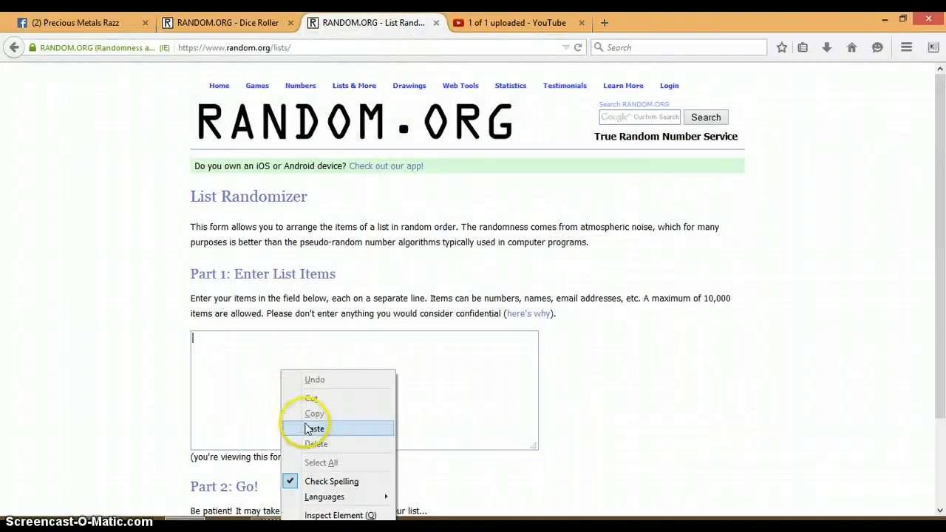
{"action": "left_click", "coordinate": [315, 429]}
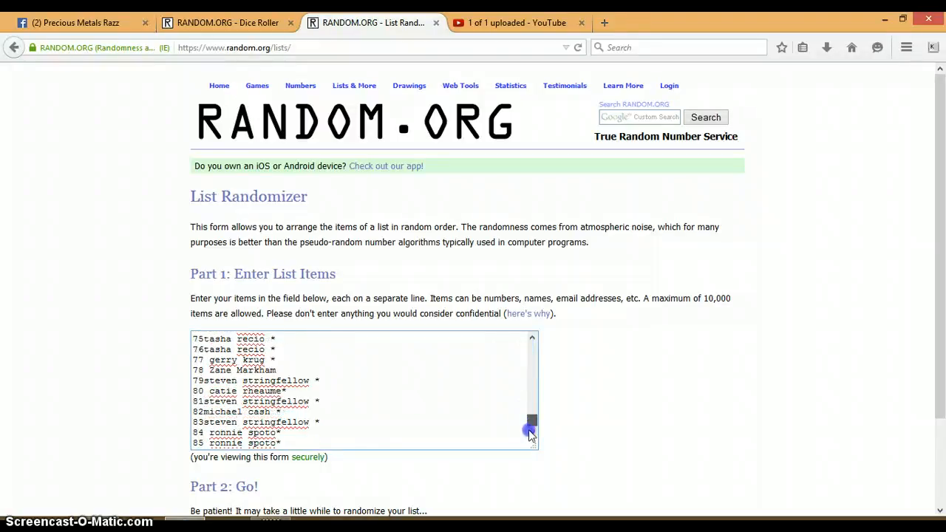
{"action": "mouse_move", "coordinate": [618, 337]}
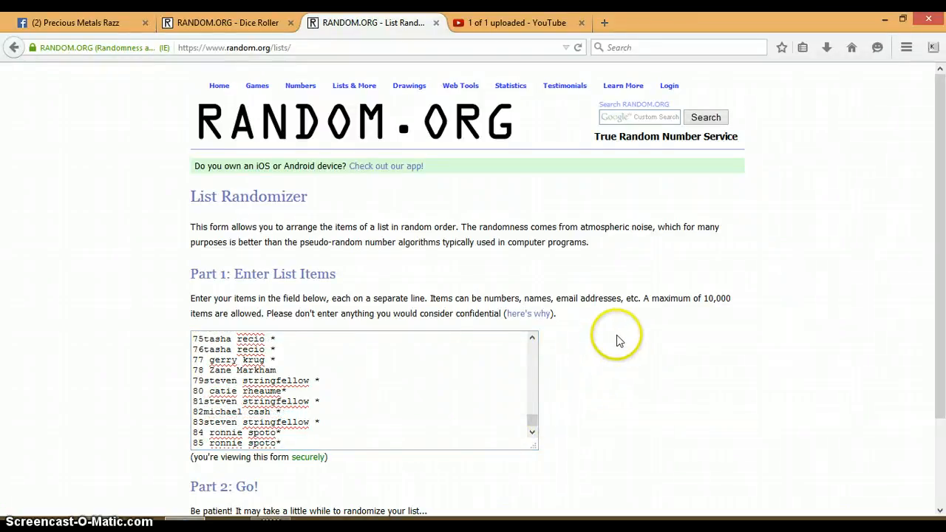
{"action": "mouse_move", "coordinate": [599, 332]}
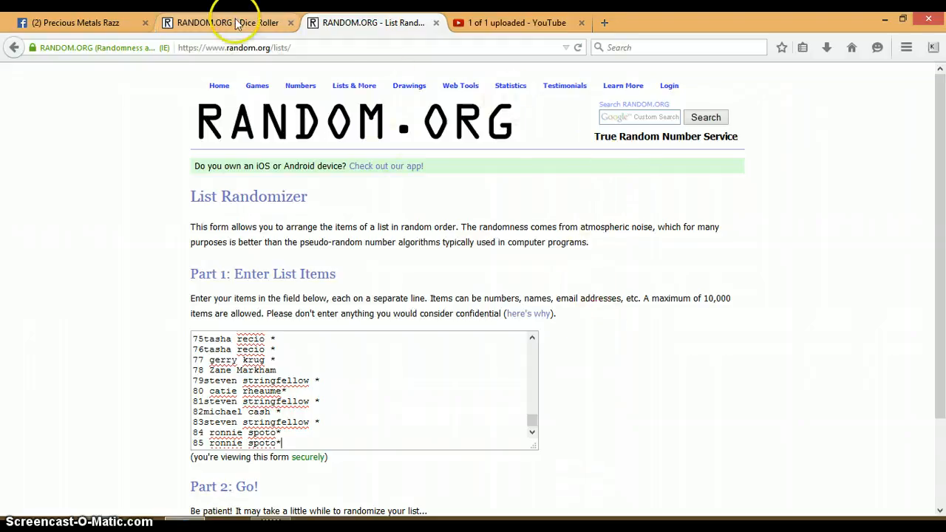
Roll two dice in the Dice Roller, then return to the List Randomizer
{"action": "left_click", "coordinate": [225, 22]}
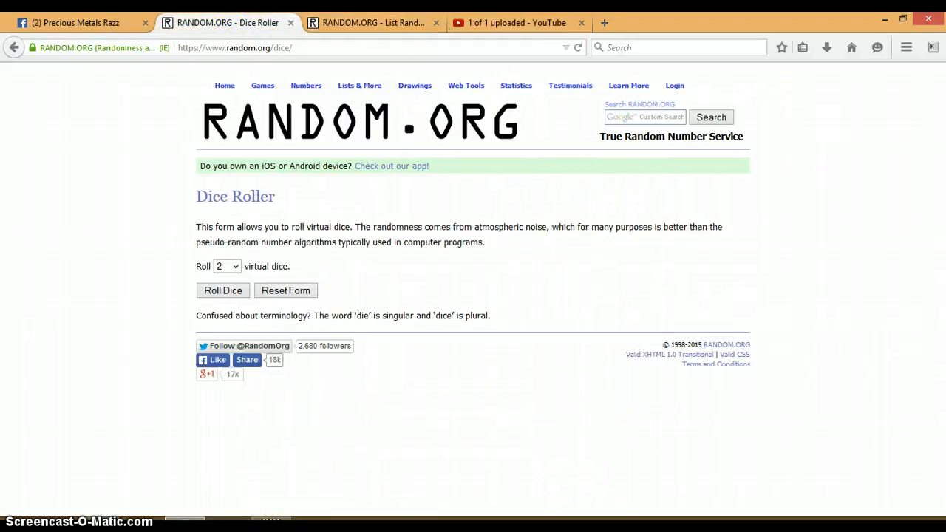
{"action": "left_click", "coordinate": [909, 521]}
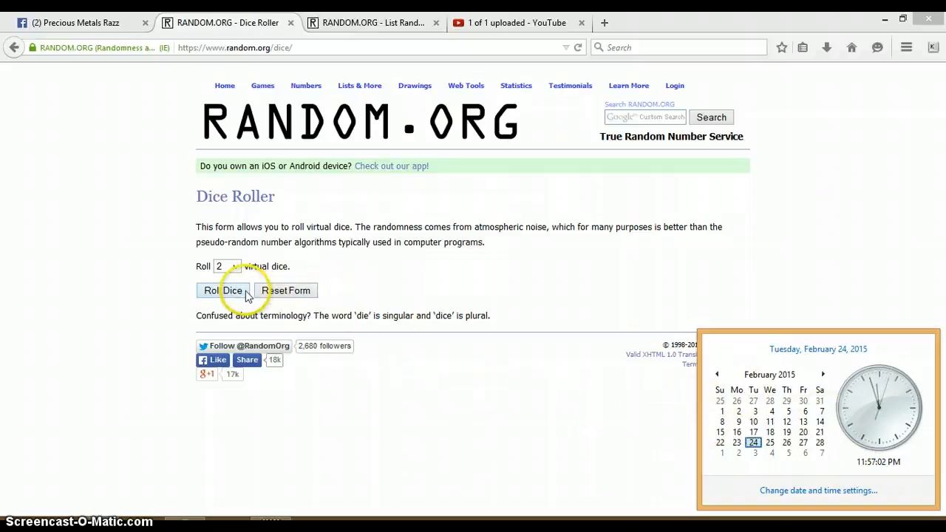
{"action": "left_click", "coordinate": [223, 290]}
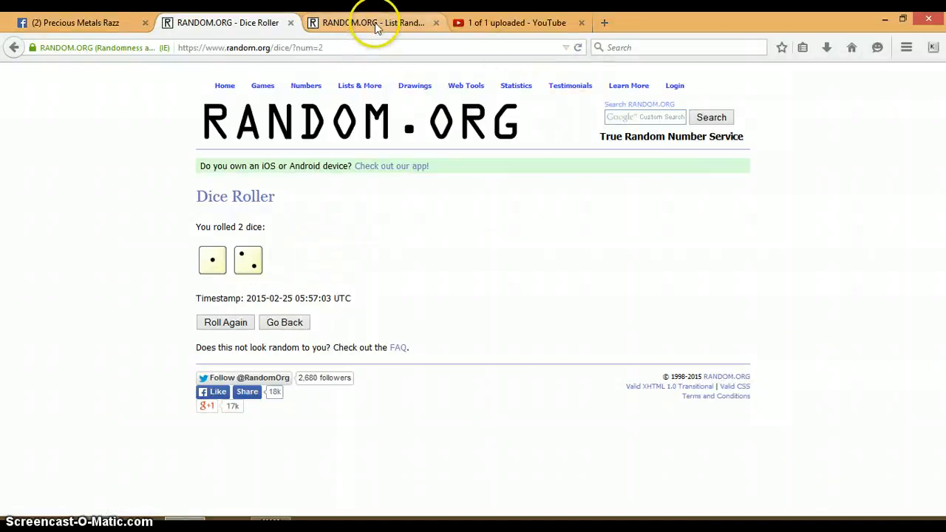
{"action": "left_click", "coordinate": [373, 22]}
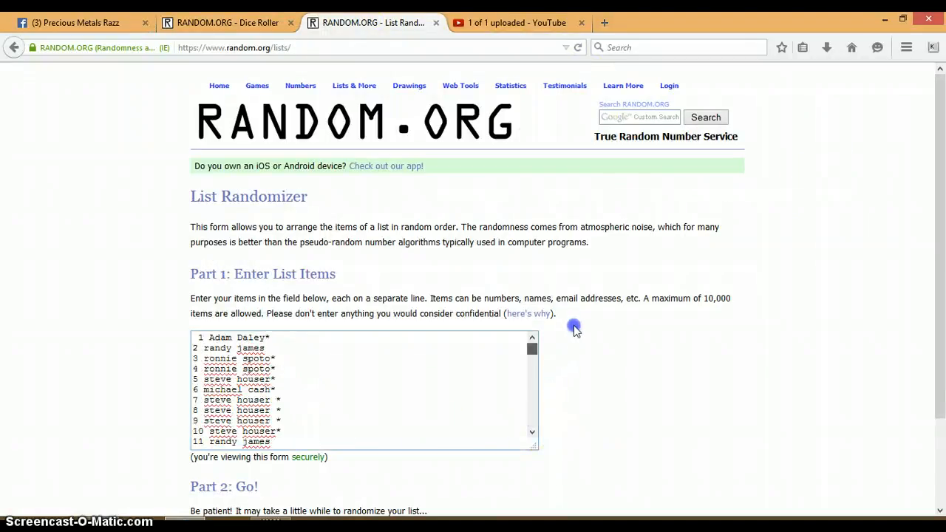
Randomize the 85-item spot list, then randomize it a second time
{"action": "left_click_drag", "start_coordinate": [532, 348], "coordinate": [529, 421]}
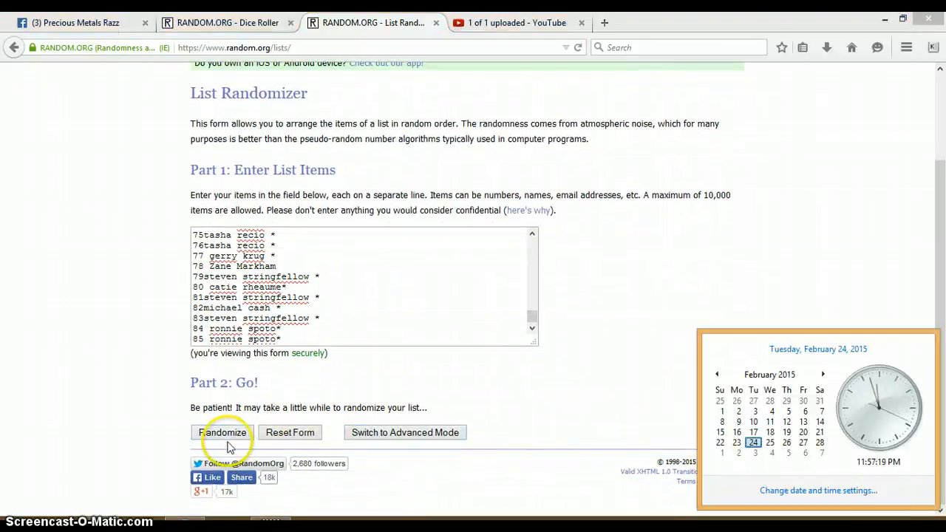
{"action": "left_click", "coordinate": [223, 431]}
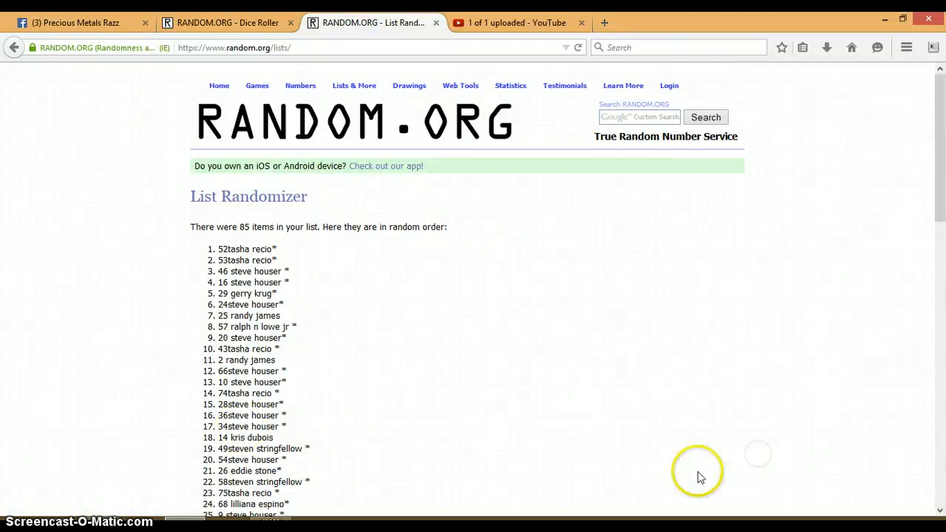
{"action": "scroll", "scroll_direction": "down", "scroll_amount": 3}
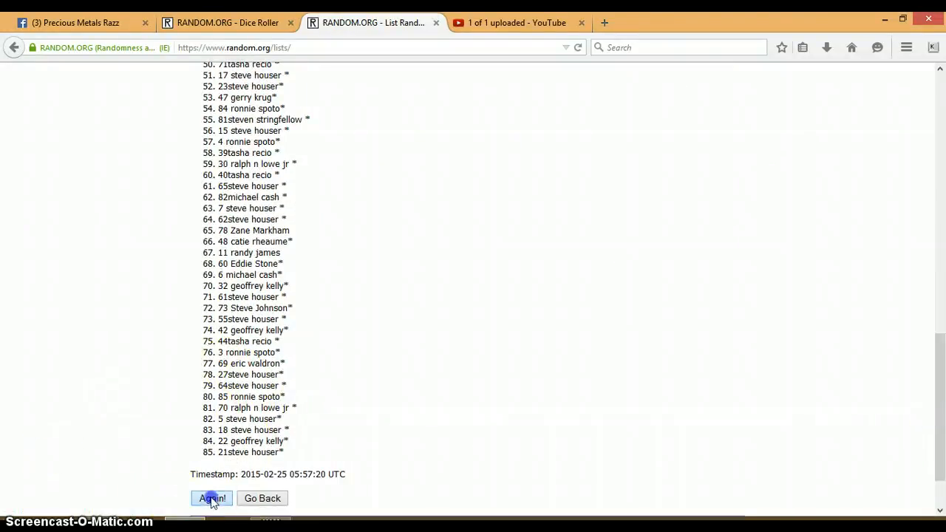
{"action": "left_click", "coordinate": [211, 498]}
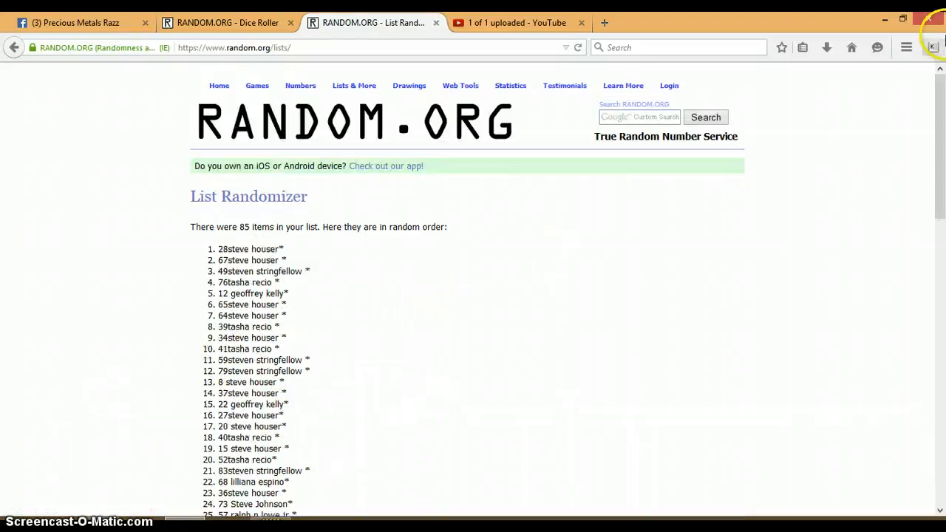
{"action": "scroll", "scroll_direction": "down", "scroll_amount": 3}
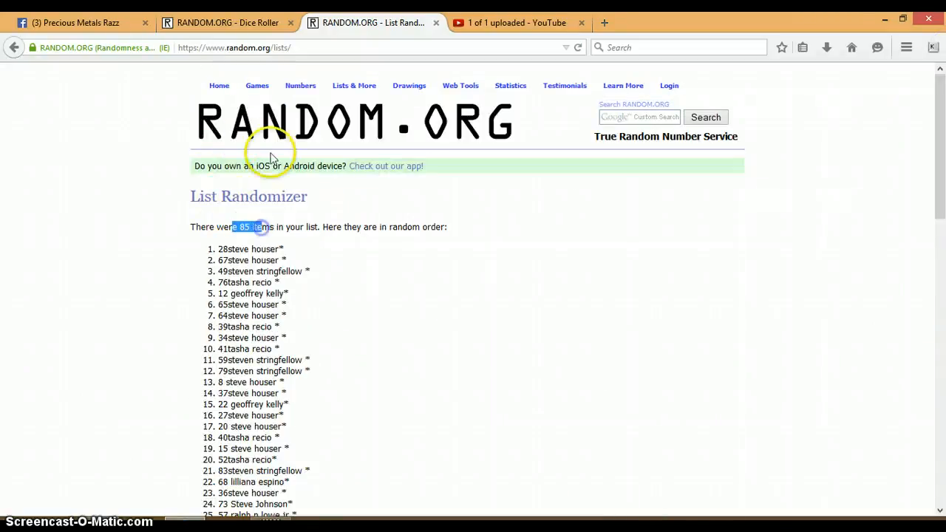
Recheck the dice roll, then randomize the spot list a third time for the final order
{"action": "left_click", "coordinate": [228, 22]}
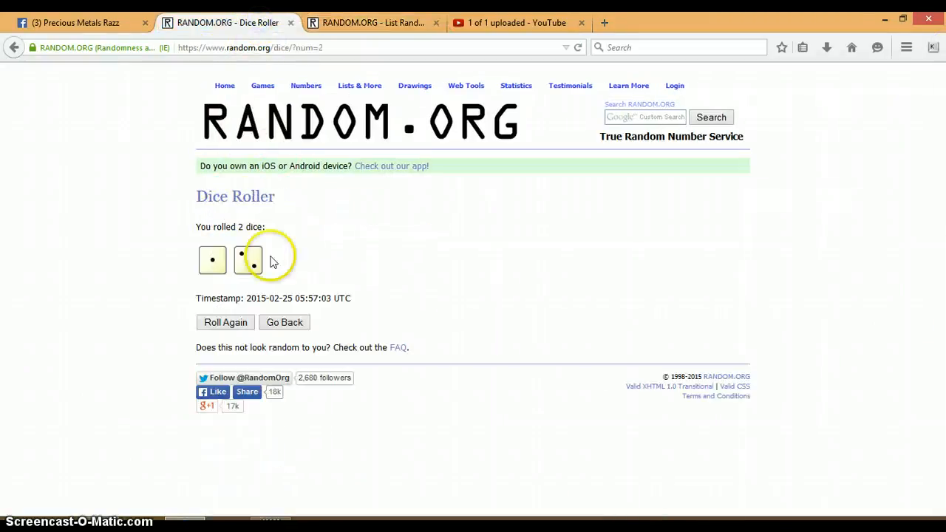
{"action": "left_click", "coordinate": [373, 22]}
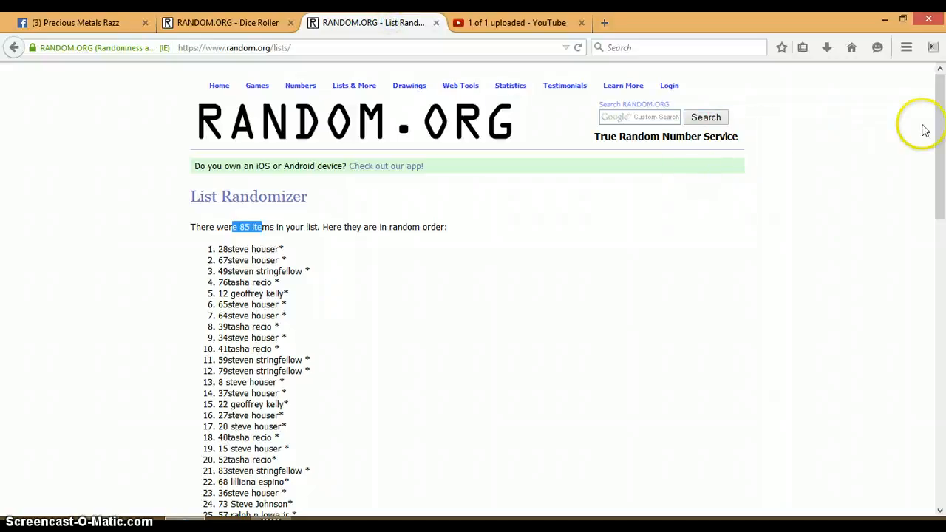
{"action": "scroll", "scroll_direction": "down", "scroll_amount": 3}
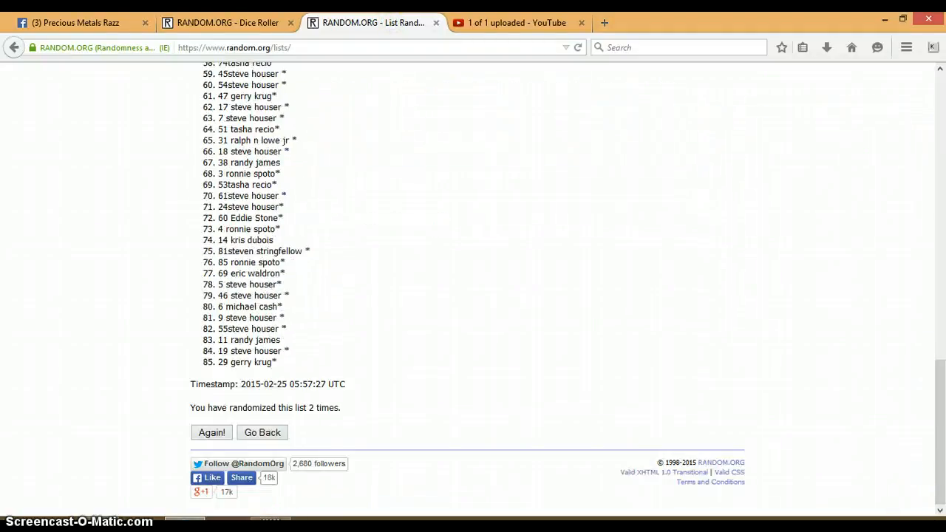
{"action": "left_click", "coordinate": [878, 521]}
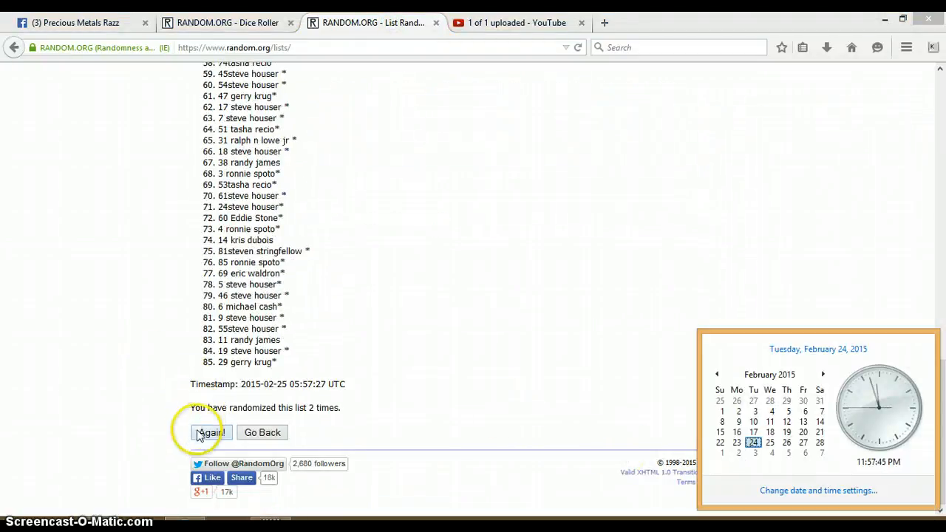
{"action": "left_click", "coordinate": [210, 432]}
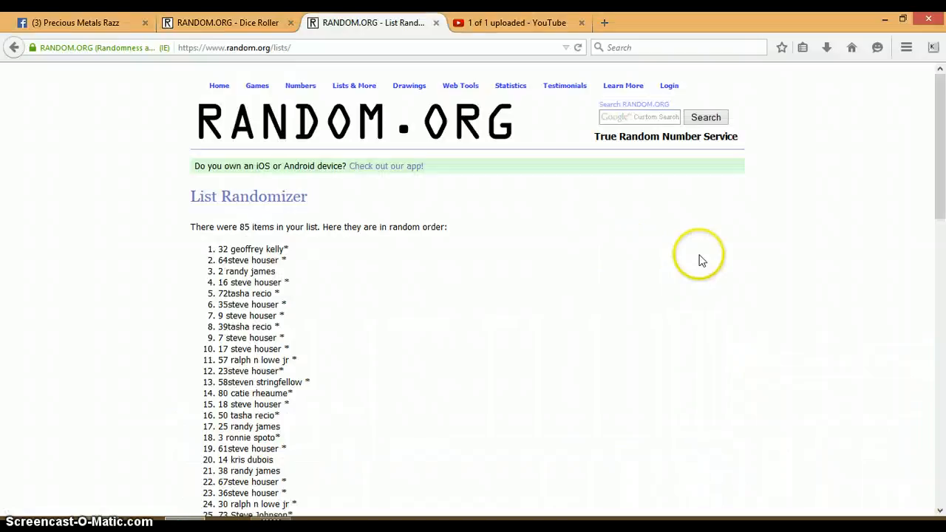
{"action": "mouse_move", "coordinate": [911, 163]}
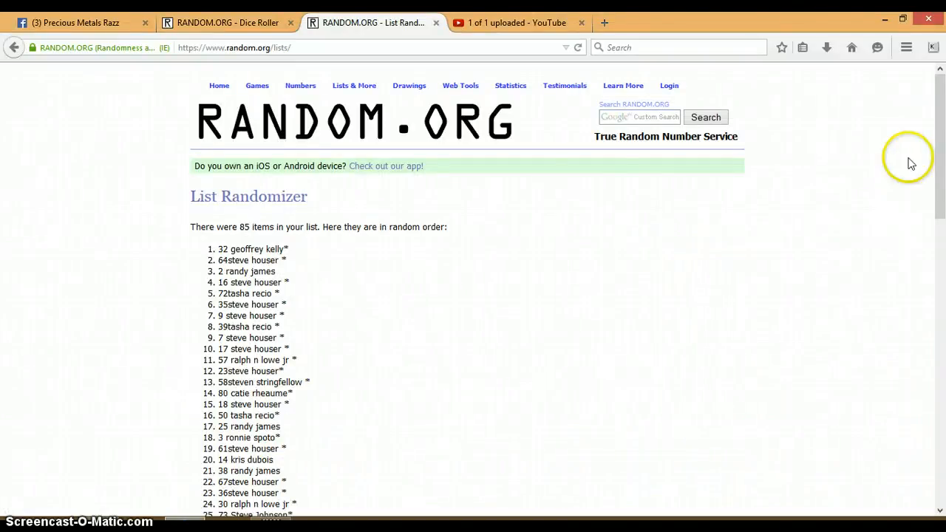
{"action": "scroll", "scroll_direction": "down", "scroll_amount": 3}
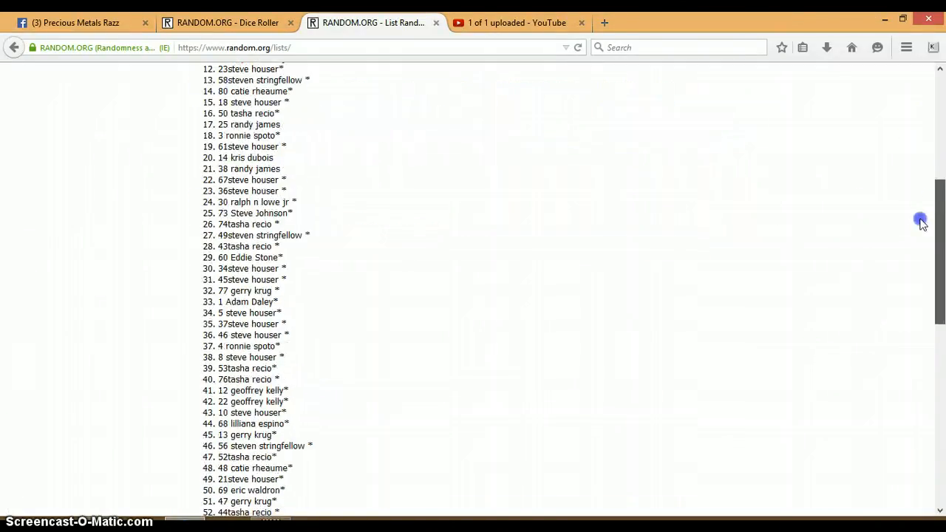
{"action": "scroll", "scroll_direction": "down", "scroll_amount": 3}
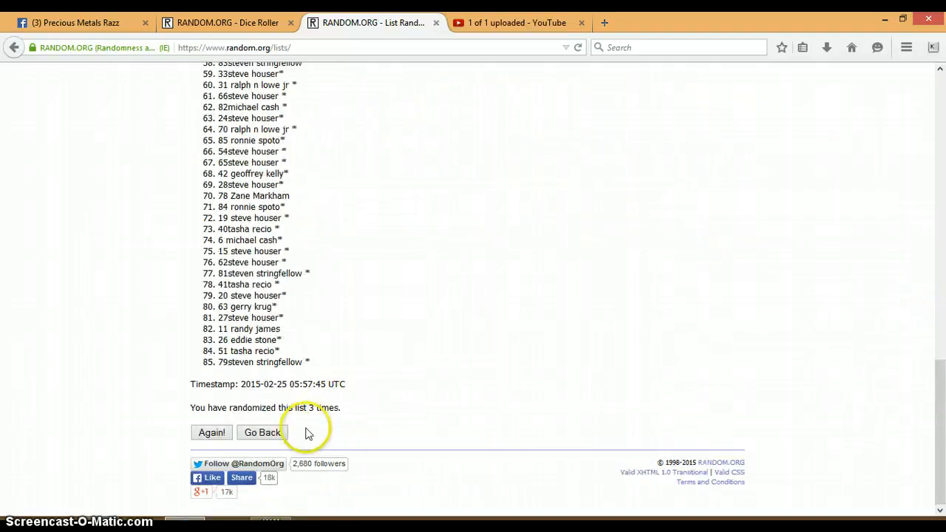
{"action": "mouse_move", "coordinate": [649, 197]}
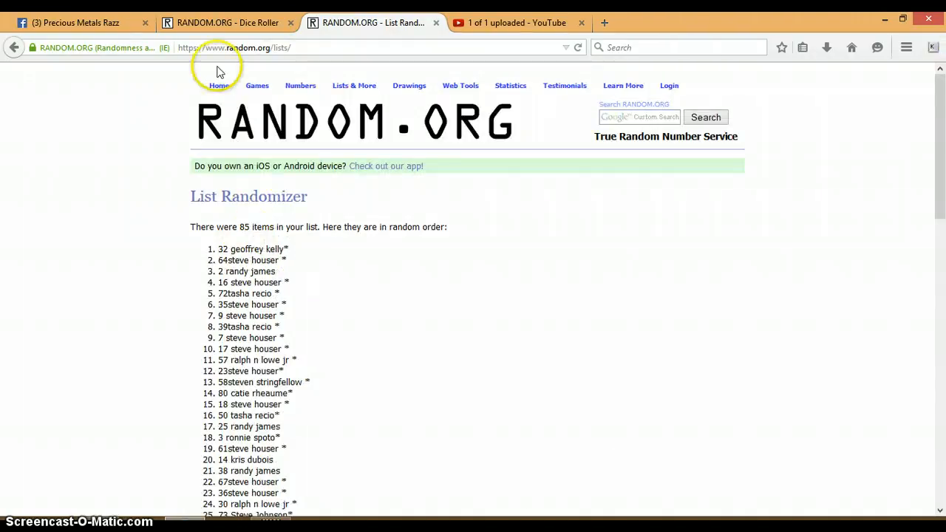
{"action": "left_click", "coordinate": [228, 22]}
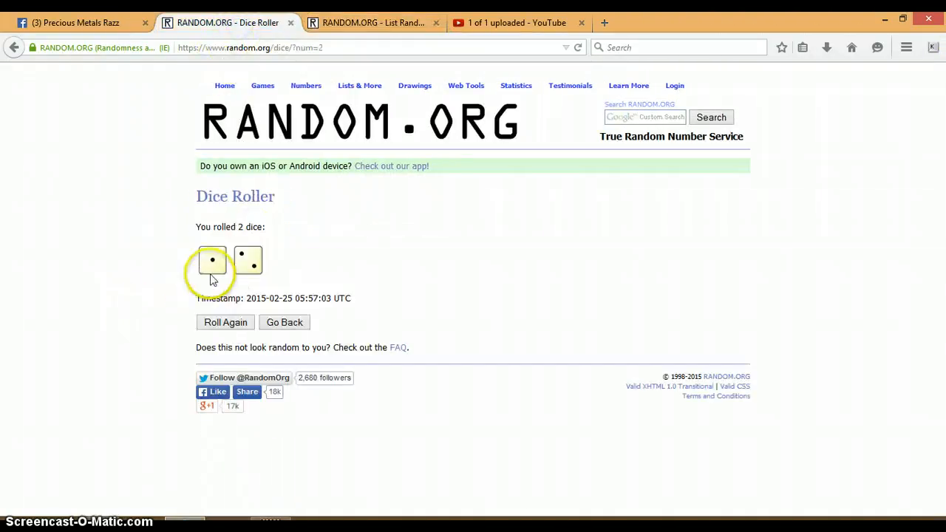
{"action": "left_click", "coordinate": [372, 23]}
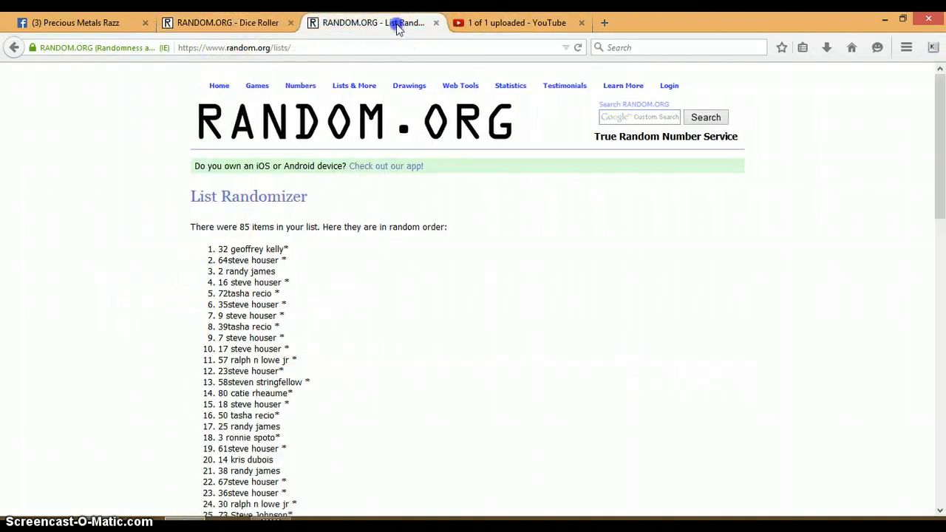
{"action": "mouse_move", "coordinate": [140, 126]}
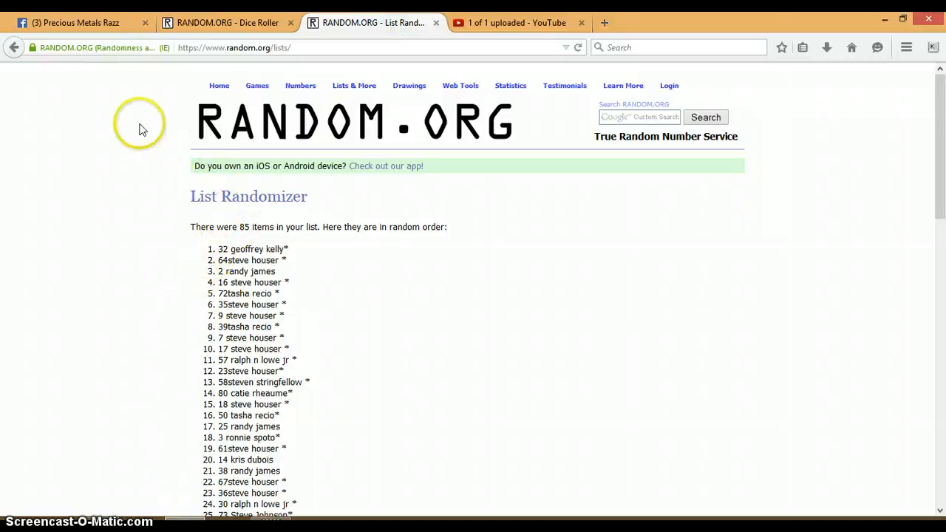
{"action": "left_click", "coordinate": [74, 22]}
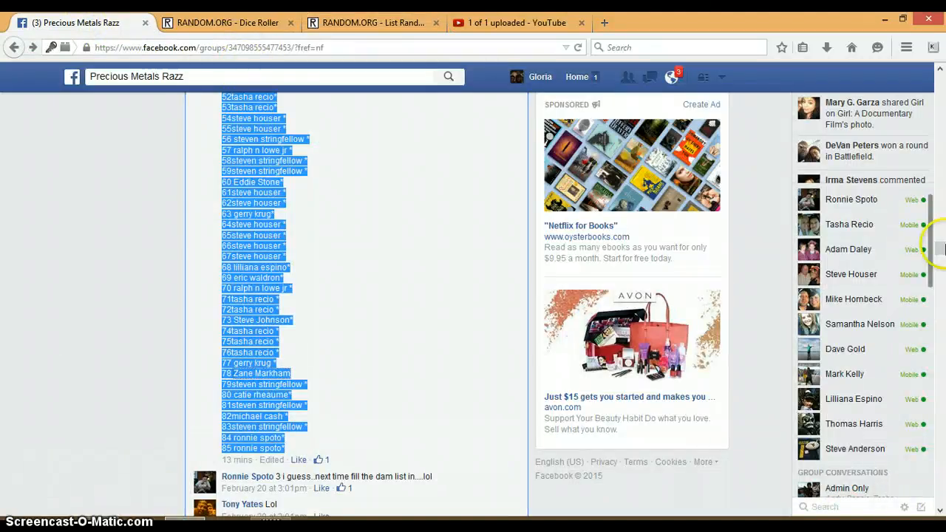
Comment DONE on the spot-list post beneath the other replies
{"action": "scroll", "scroll_direction": "down", "scroll_amount": 3}
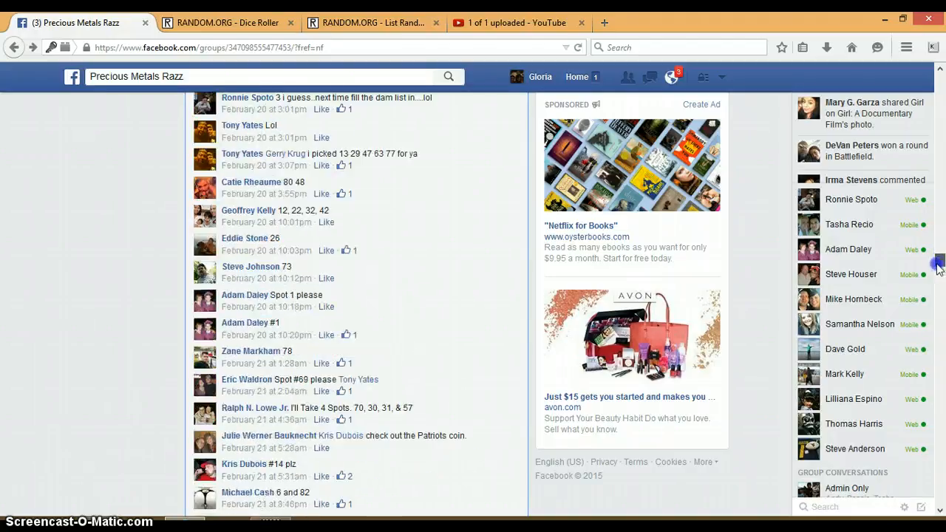
{"action": "scroll", "scroll_direction": "down", "scroll_amount": 3}
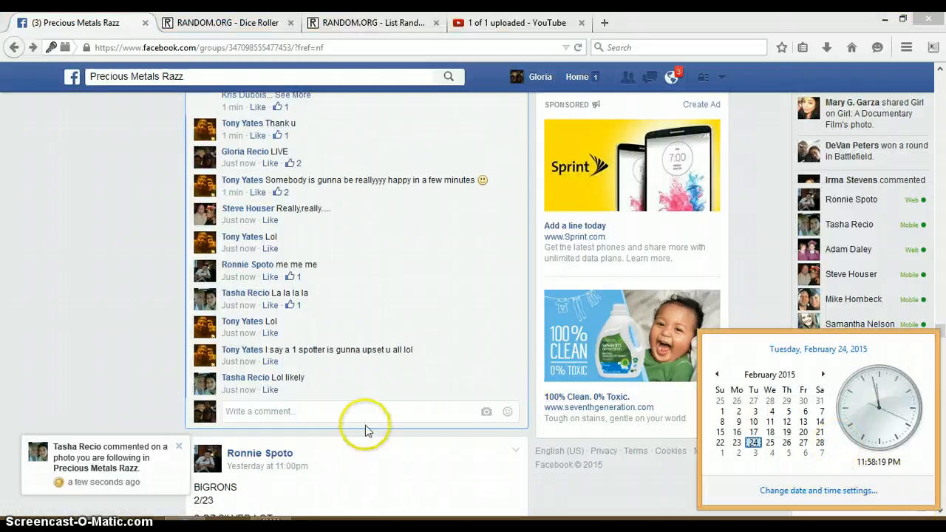
{"action": "left_click", "coordinate": [366, 411]}
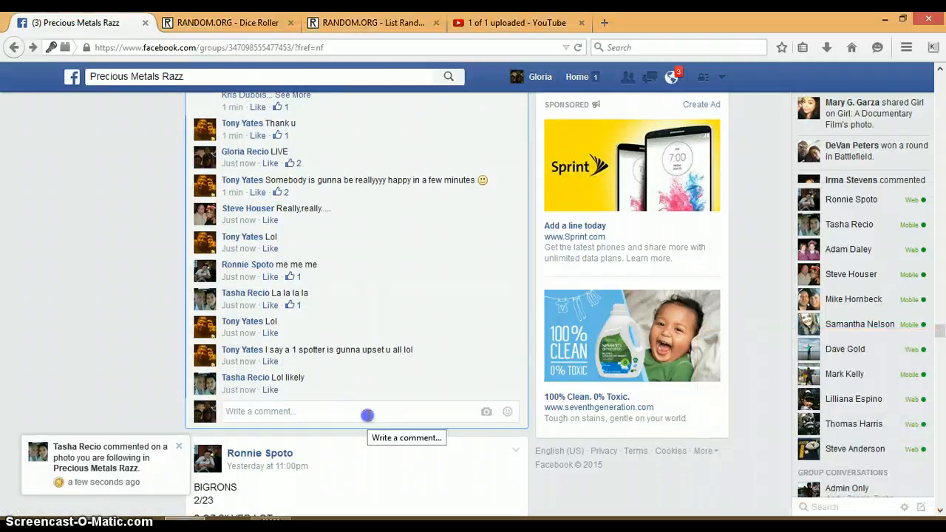
{"action": "type", "text": "DONE"}
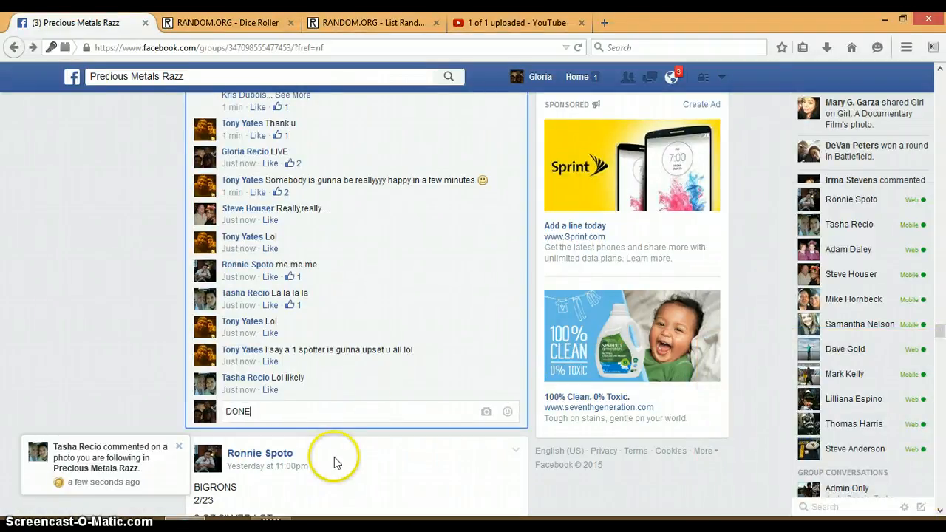
{"action": "key", "text": "enter"}
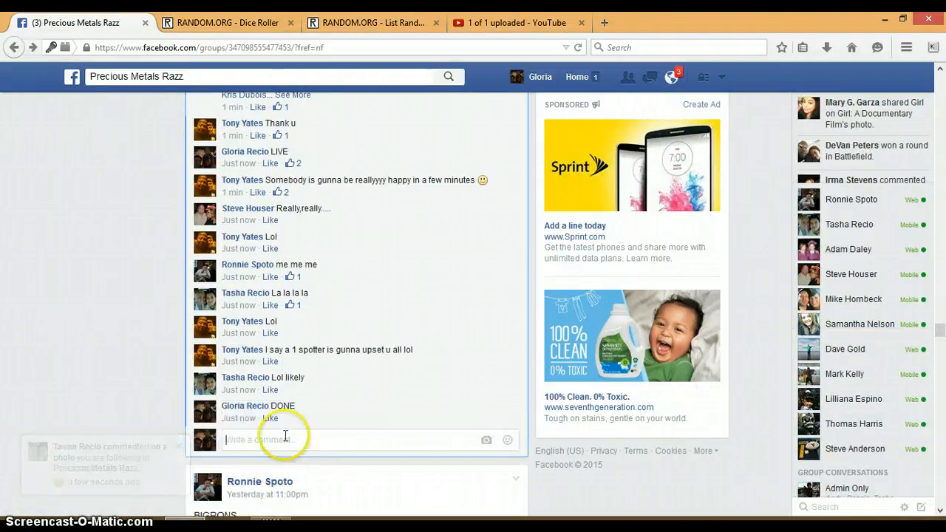